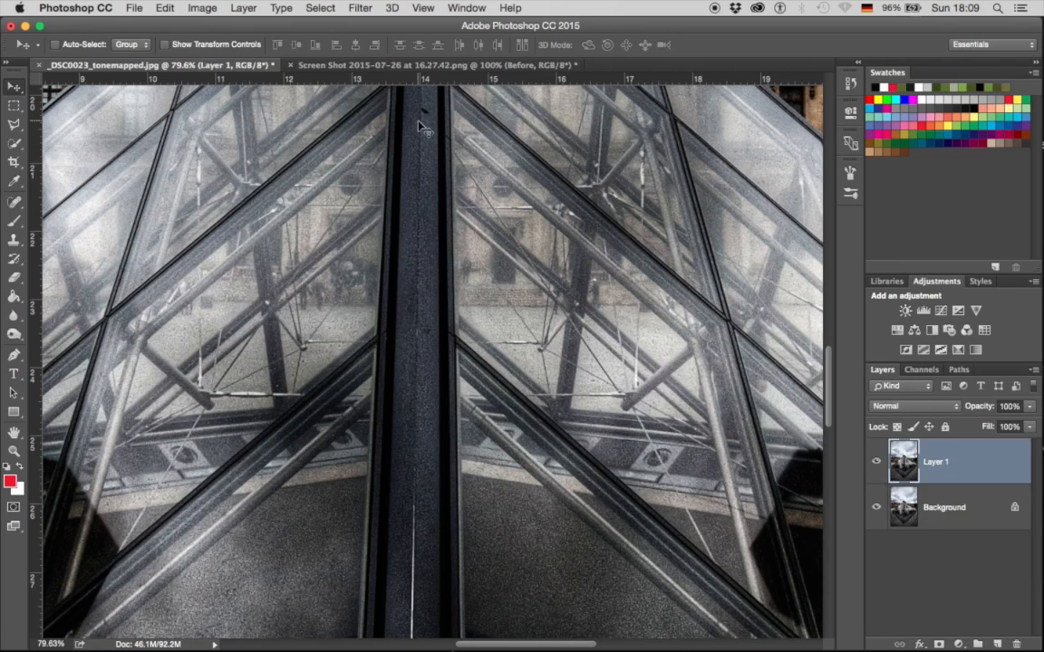
Step: Open the Filter menu to look for a noise-reduction filter
click(360, 8)
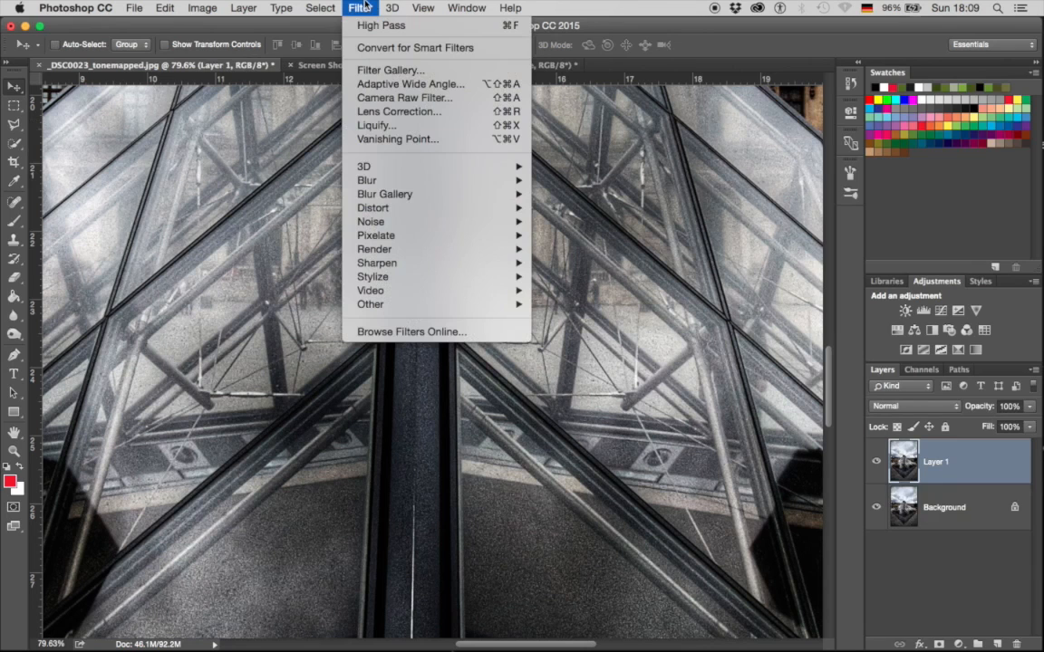
mouse_move(369, 222)
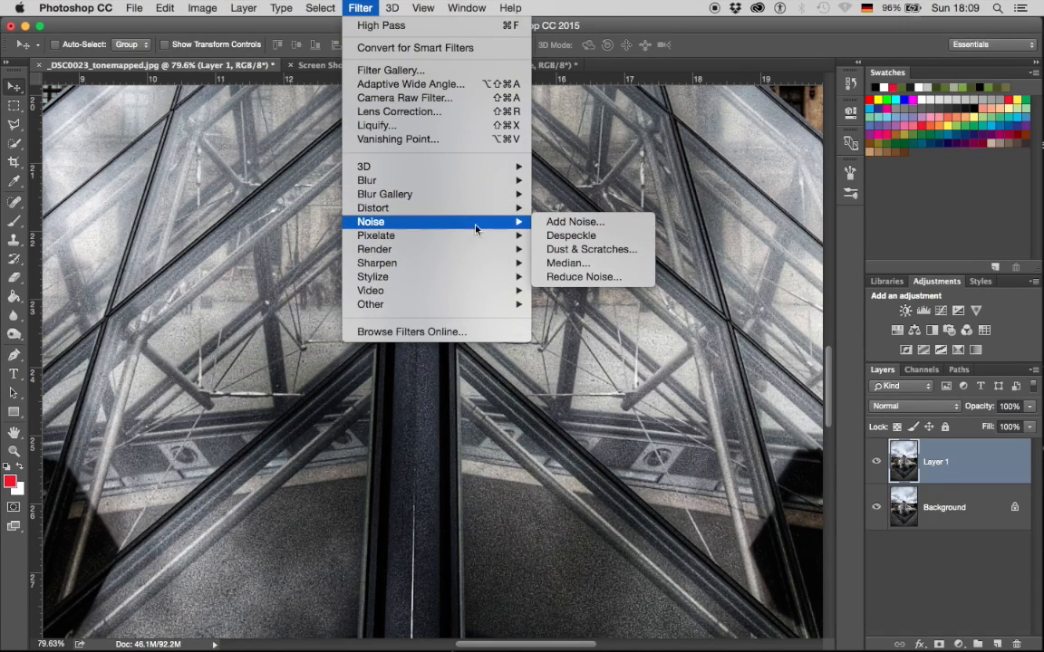
mouse_move(583, 277)
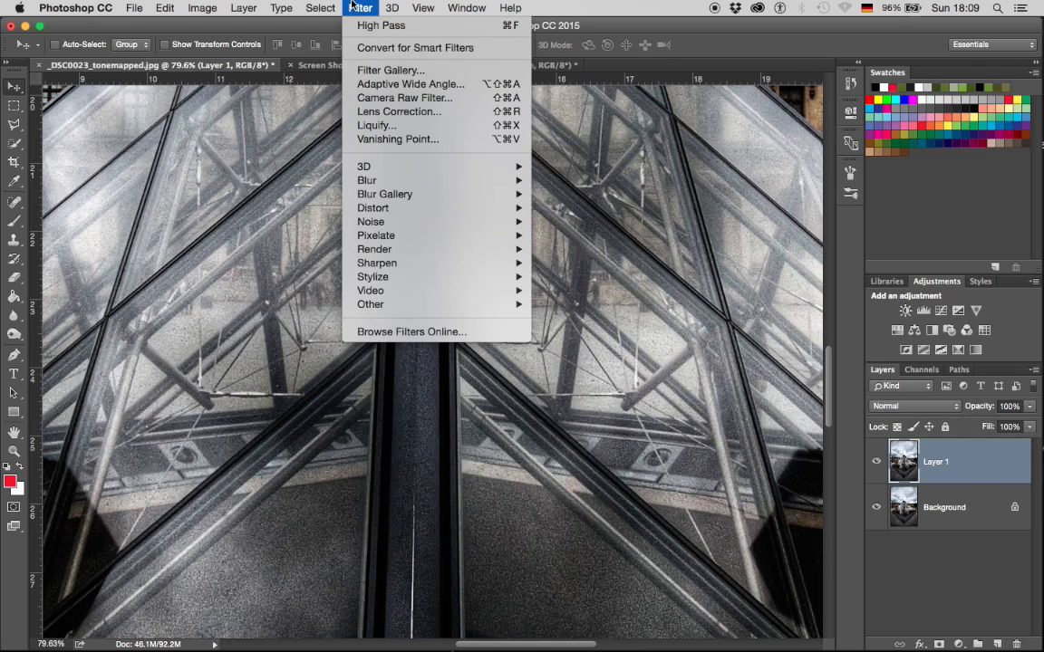
mouse_move(397, 98)
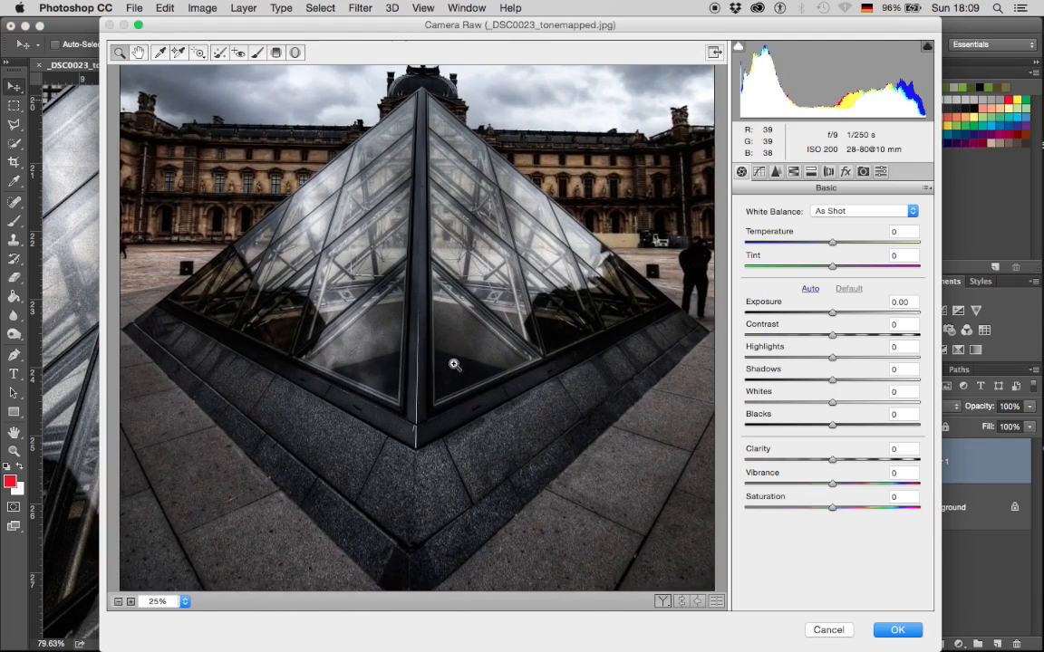
Step: In Camera Raw's Detail settings, raise Luminance noise reduction to maximum and apply
click(457, 363)
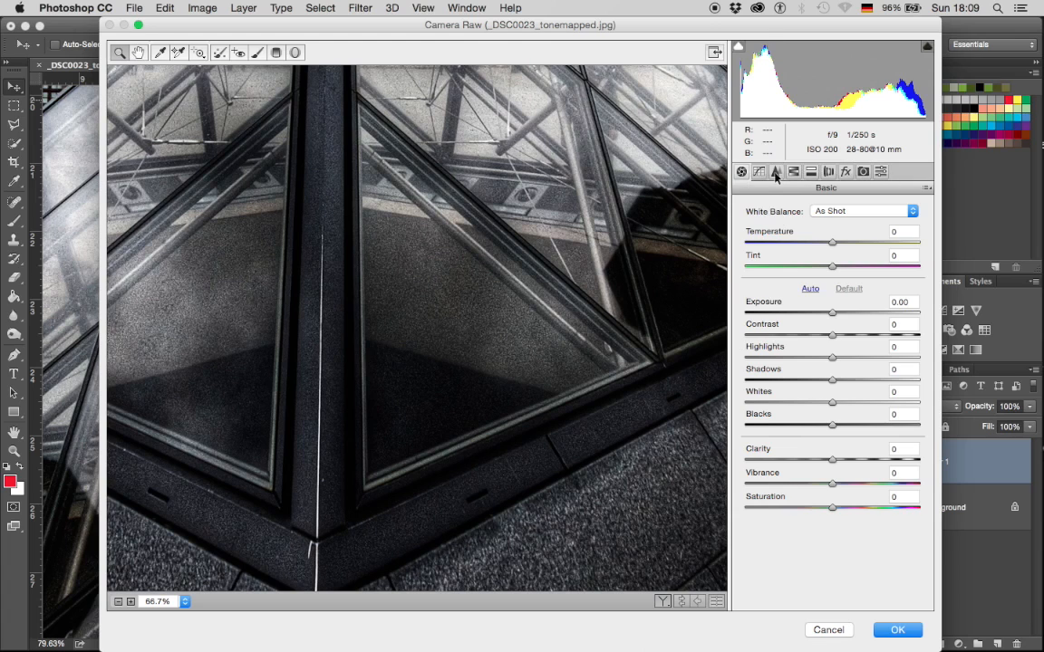
click(792, 171)
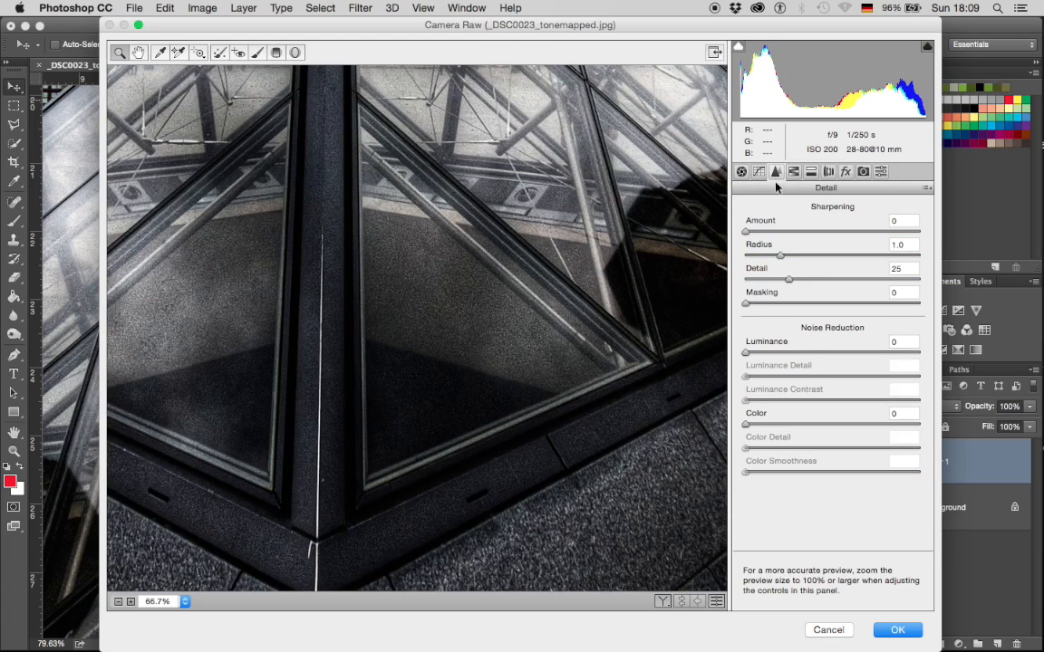
mouse_move(781, 332)
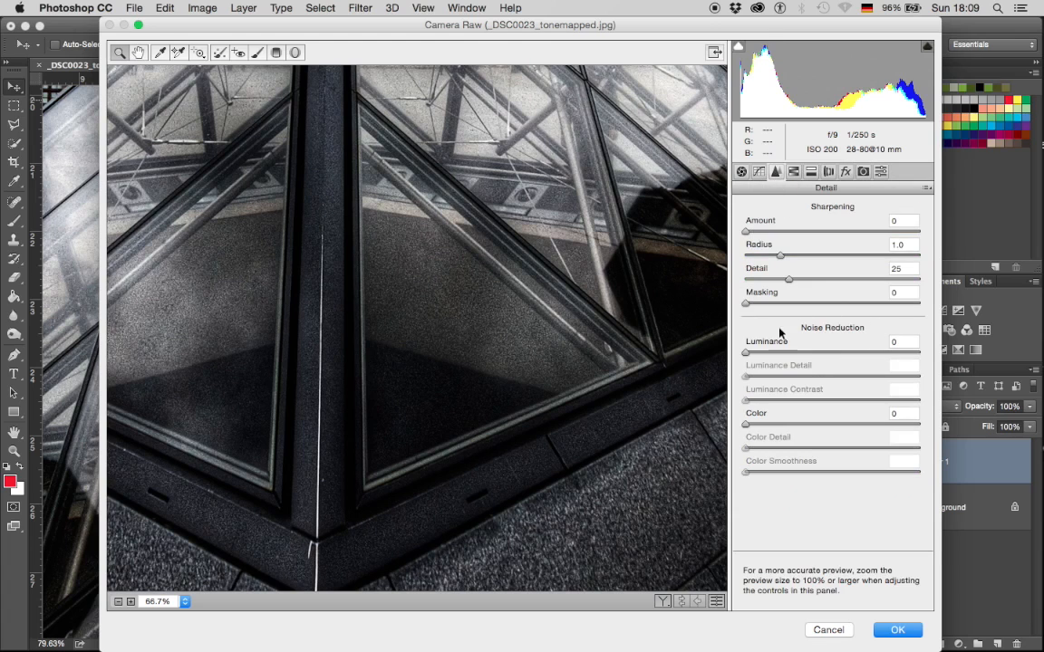
mouse_move(811, 426)
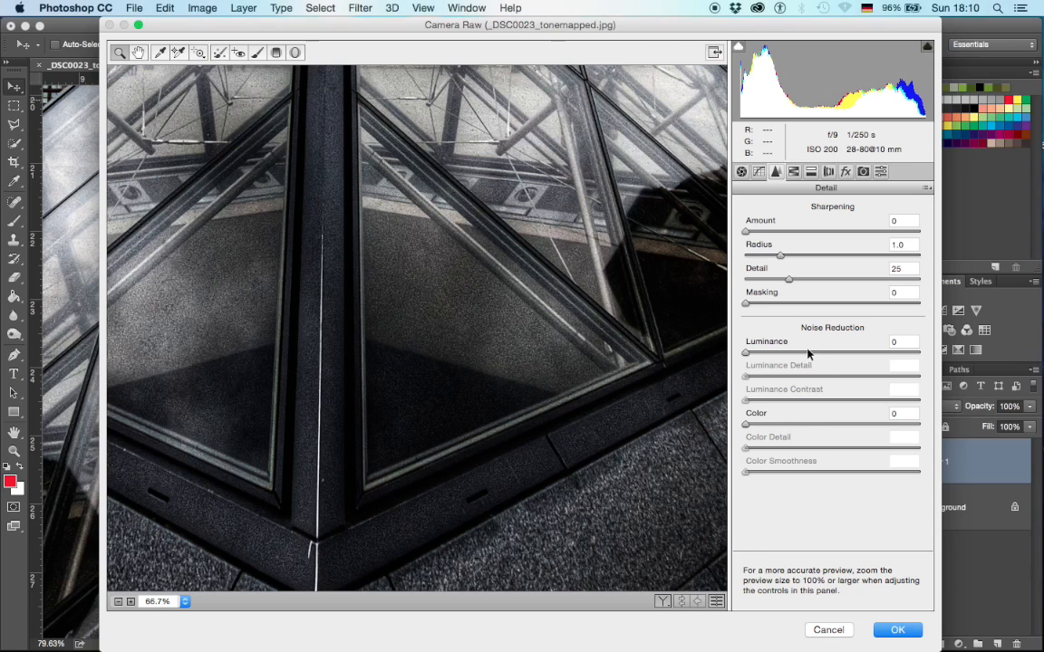
drag(744, 353, 875, 354)
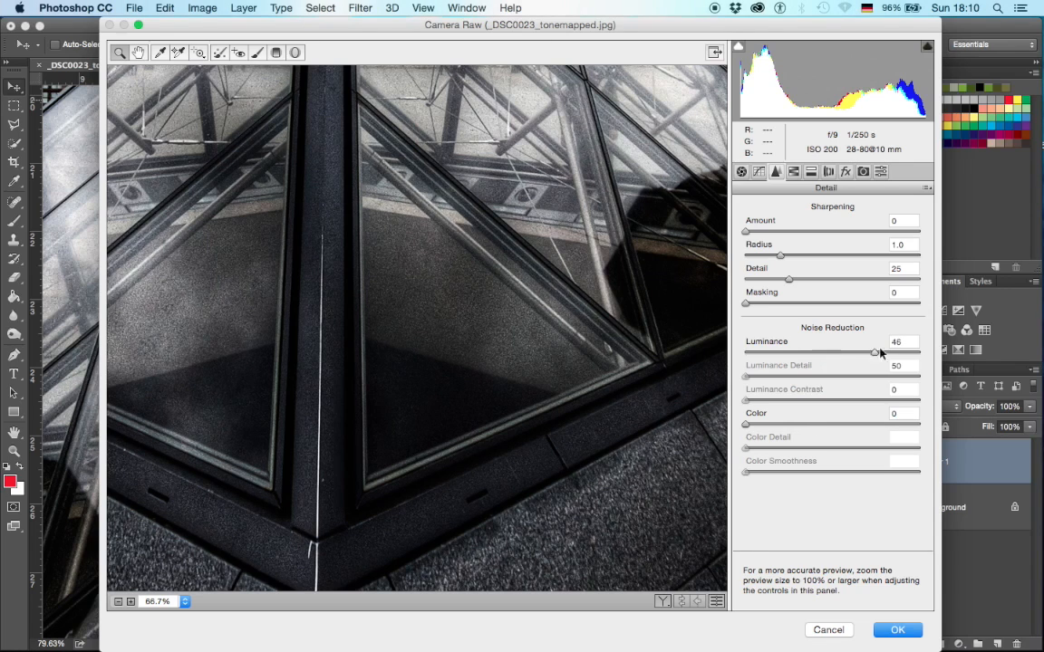
drag(874, 352, 919, 353)
text(0)
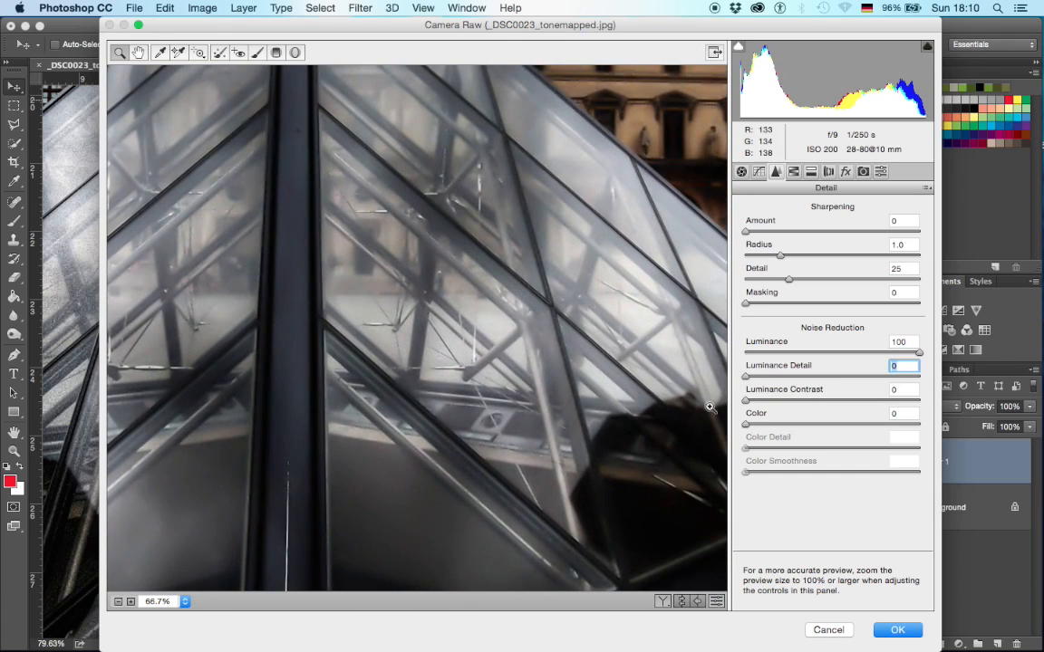
click(912, 629)
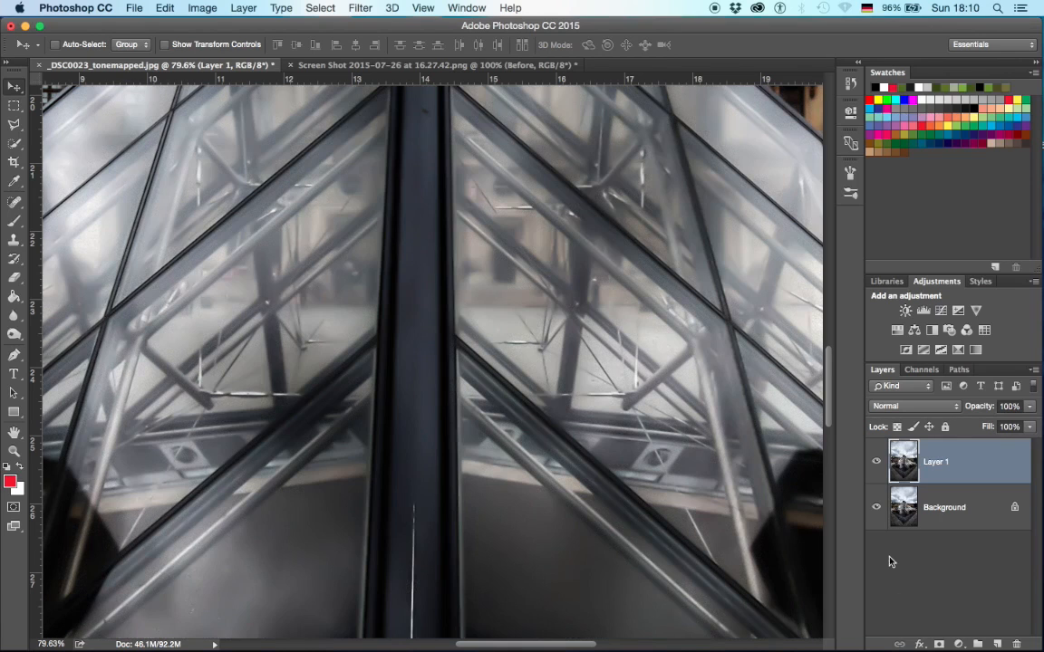
Step: Toggle Layer 1's visibility off and on to compare denoised and original
click(877, 462)
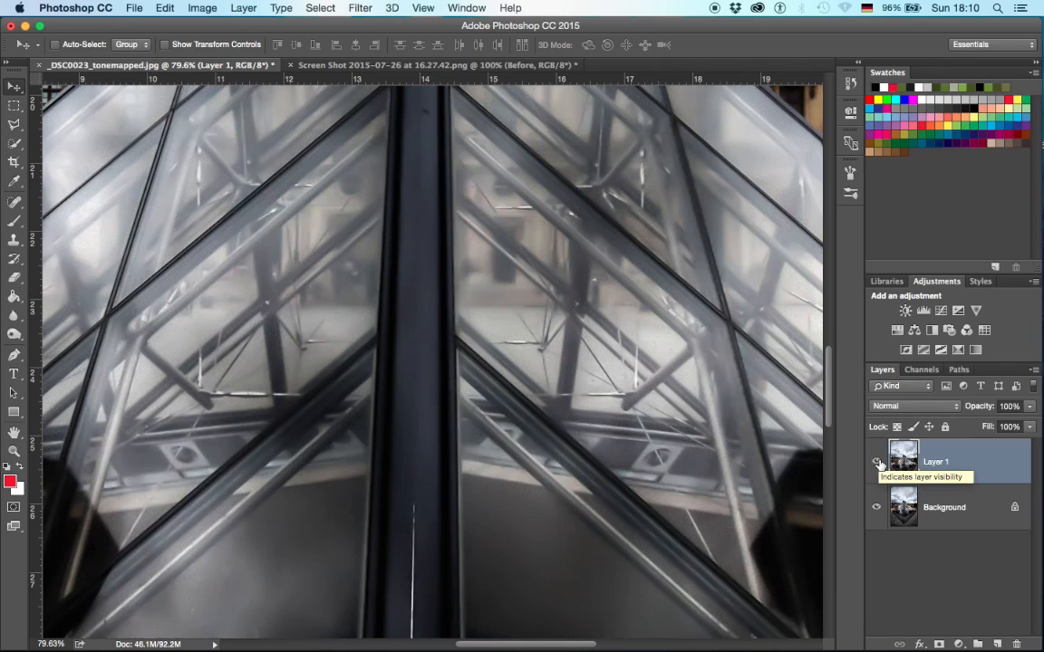
click(876, 462)
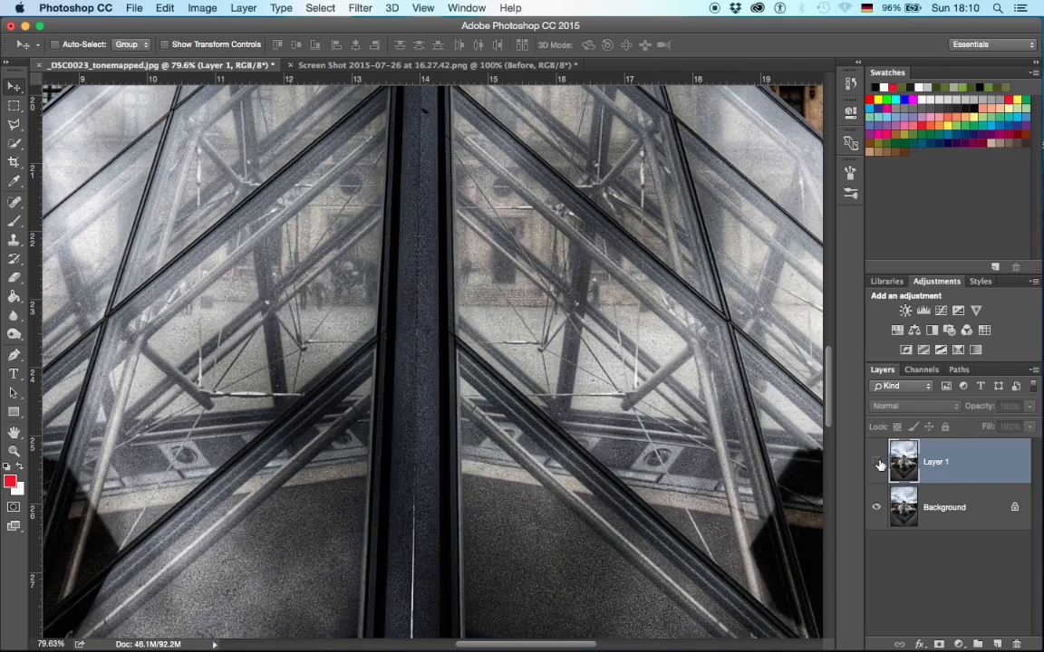
click(876, 462)
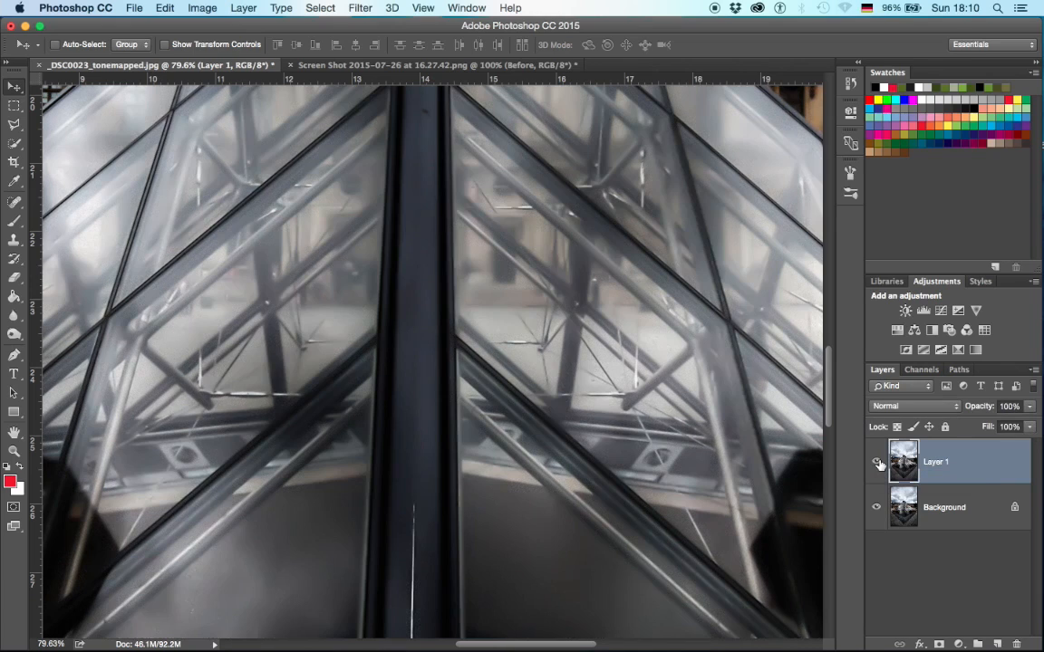
mouse_move(876, 462)
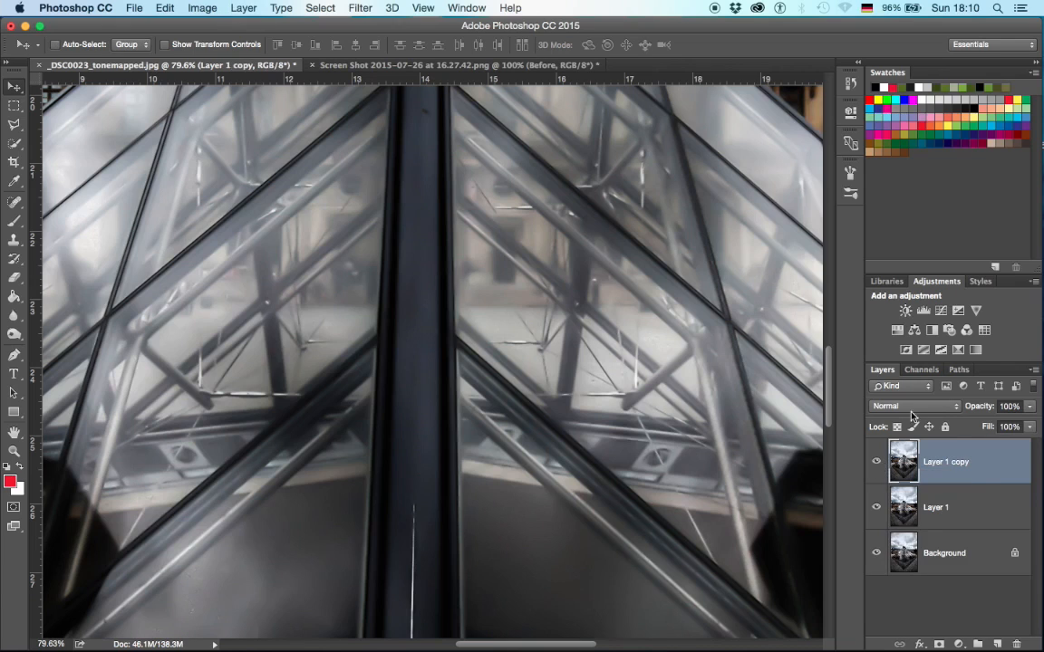
Step: Set Layer 1 copy to Hard Light and apply High Pass at 4.3 px radius
click(912, 406)
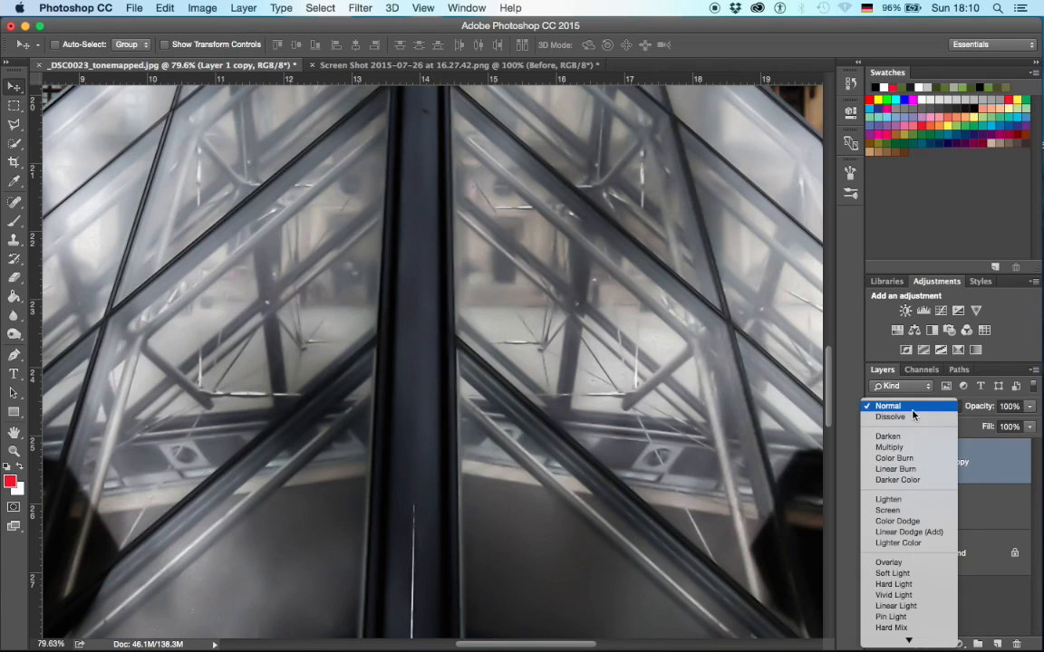
mouse_move(892, 572)
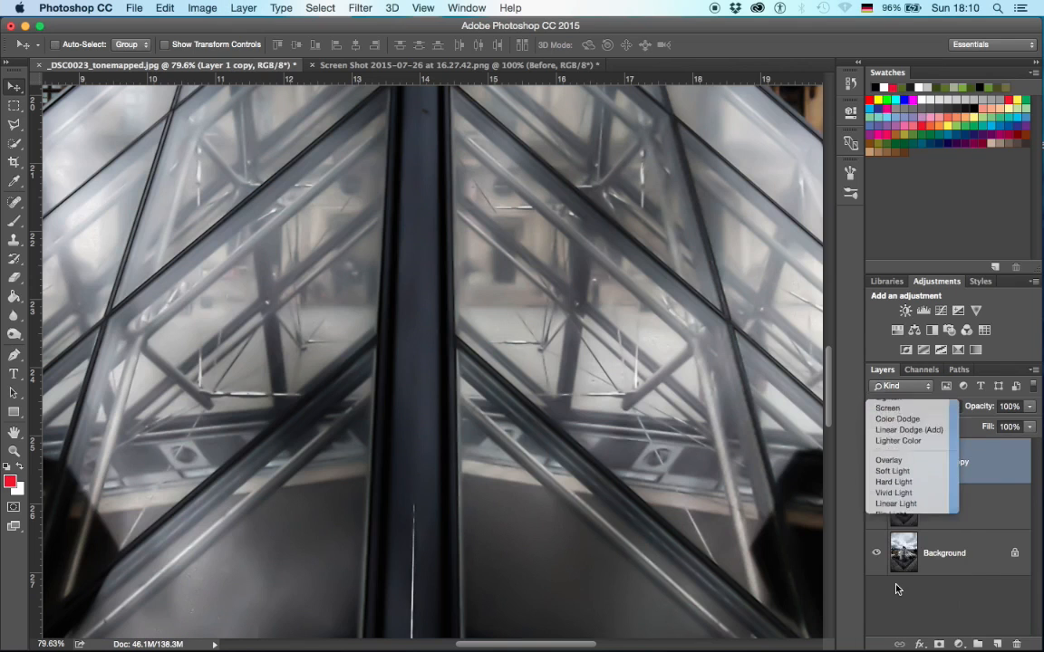
click(360, 7)
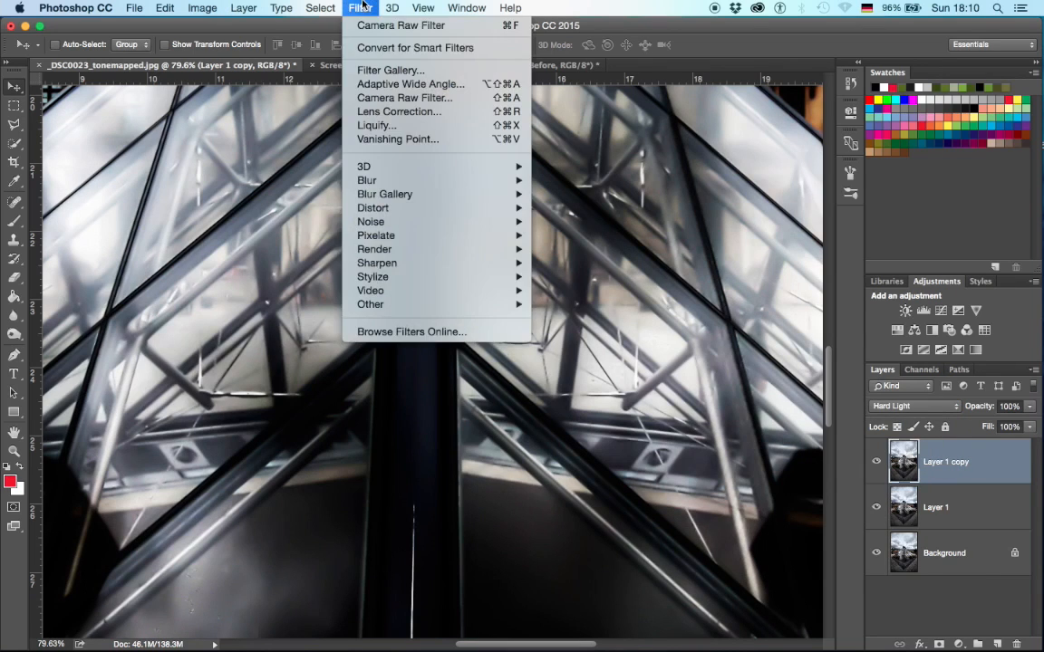
mouse_move(369, 305)
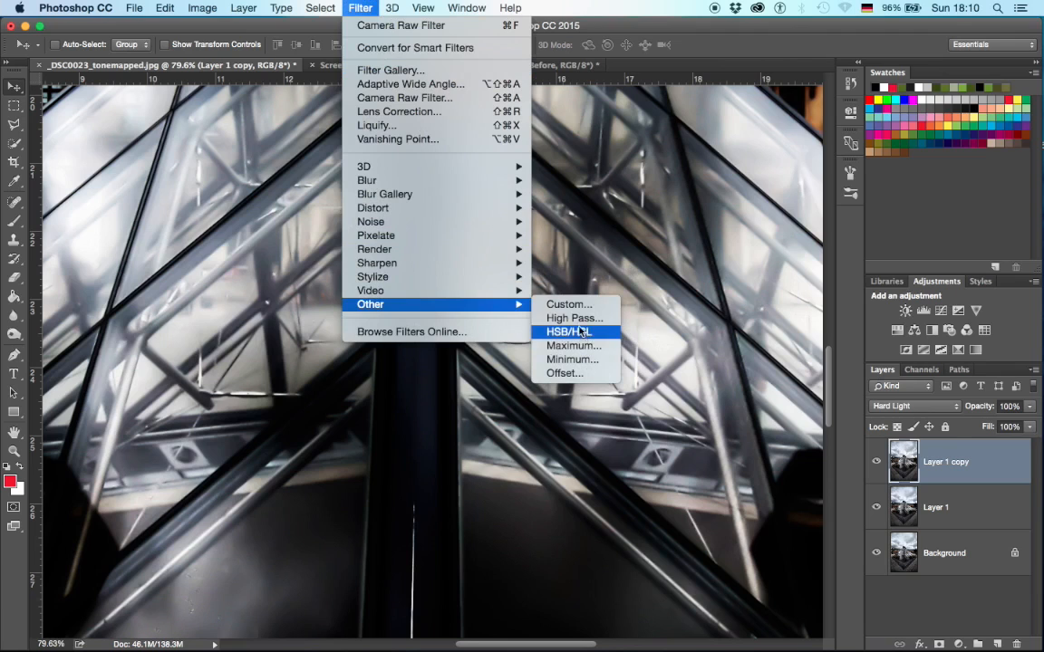
click(574, 318)
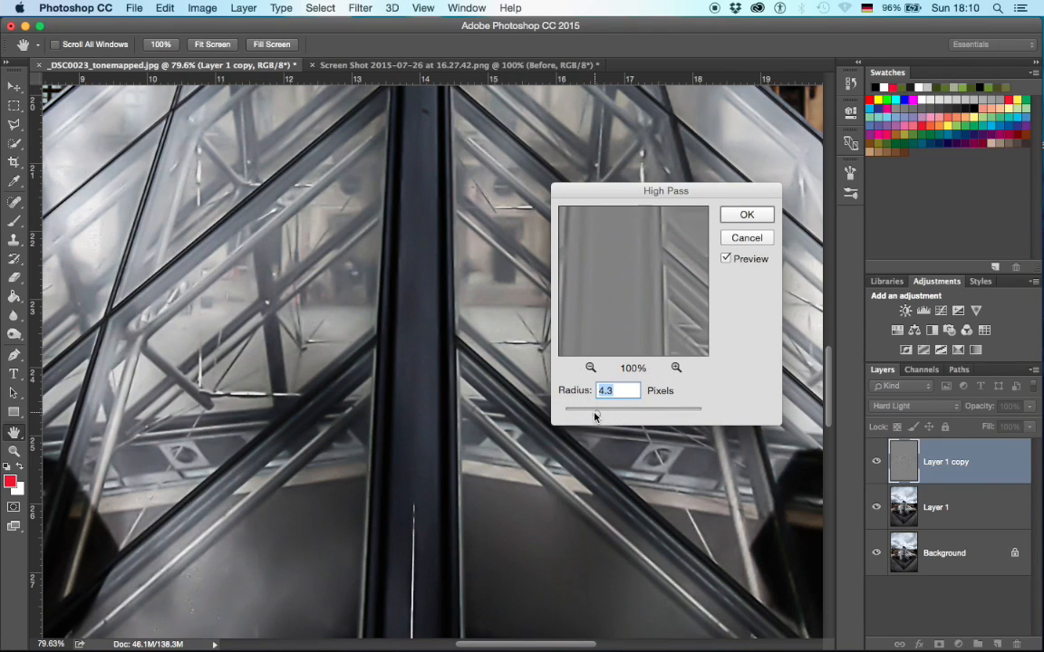
mouse_move(732, 363)
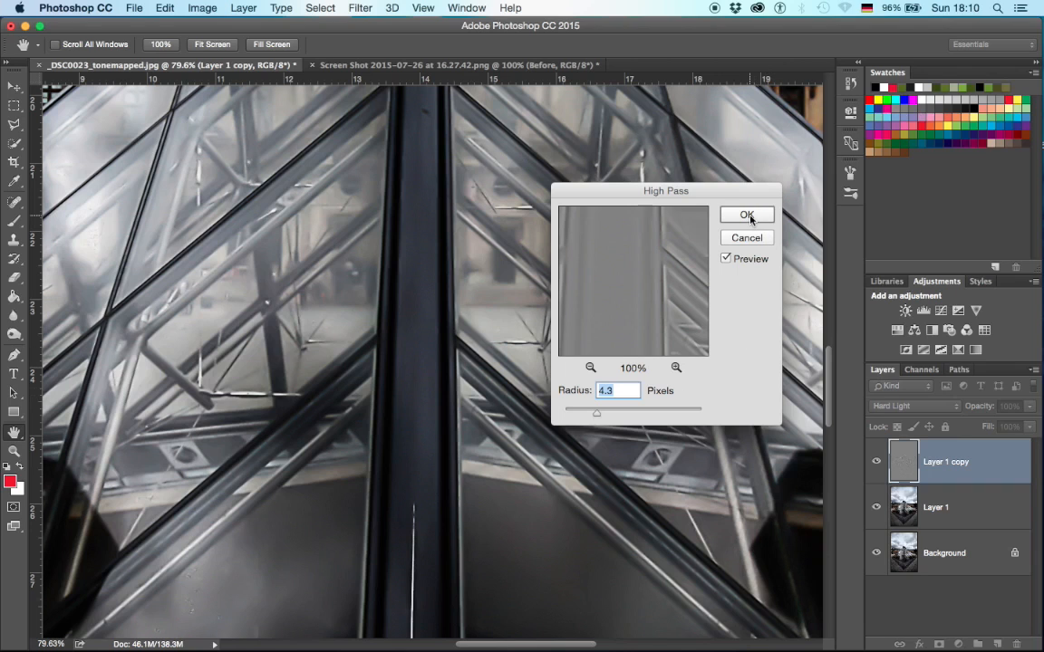
click(747, 214)
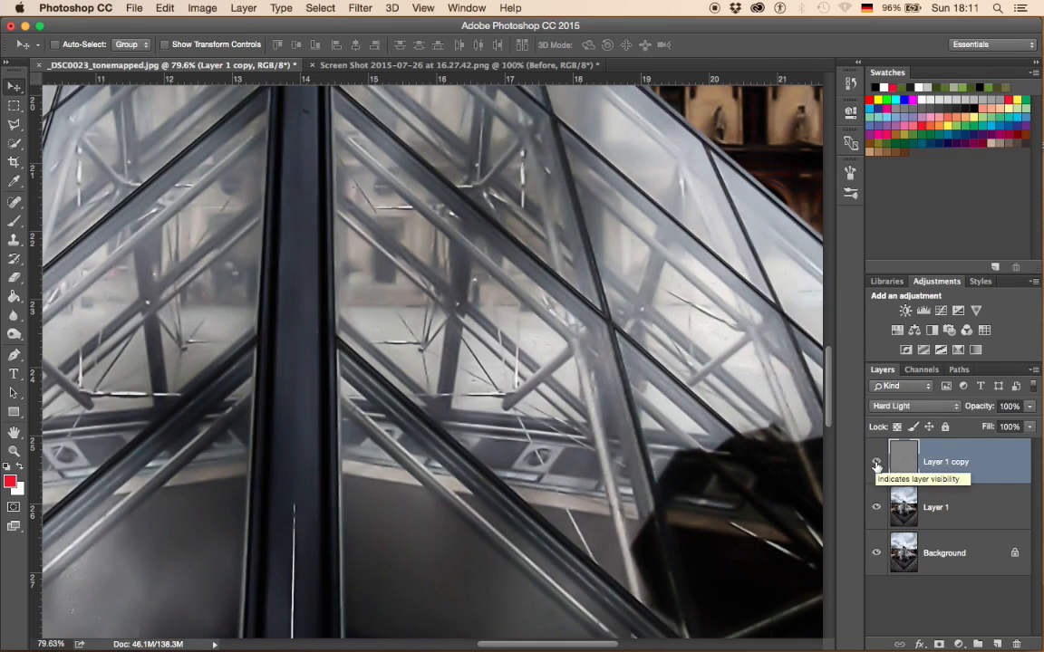
click(876, 463)
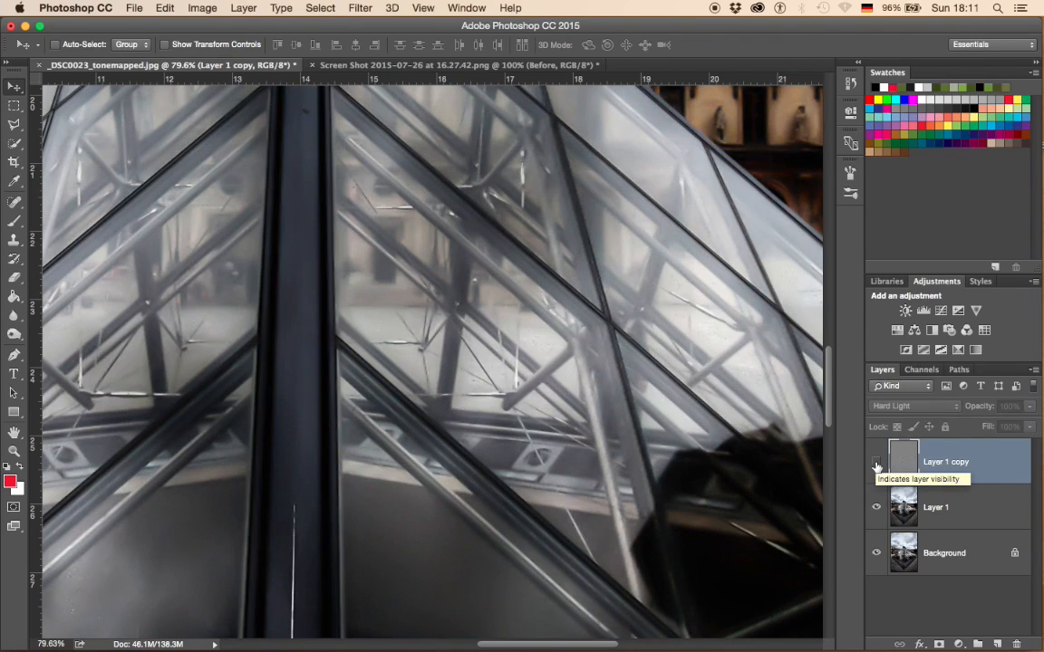
click(877, 461)
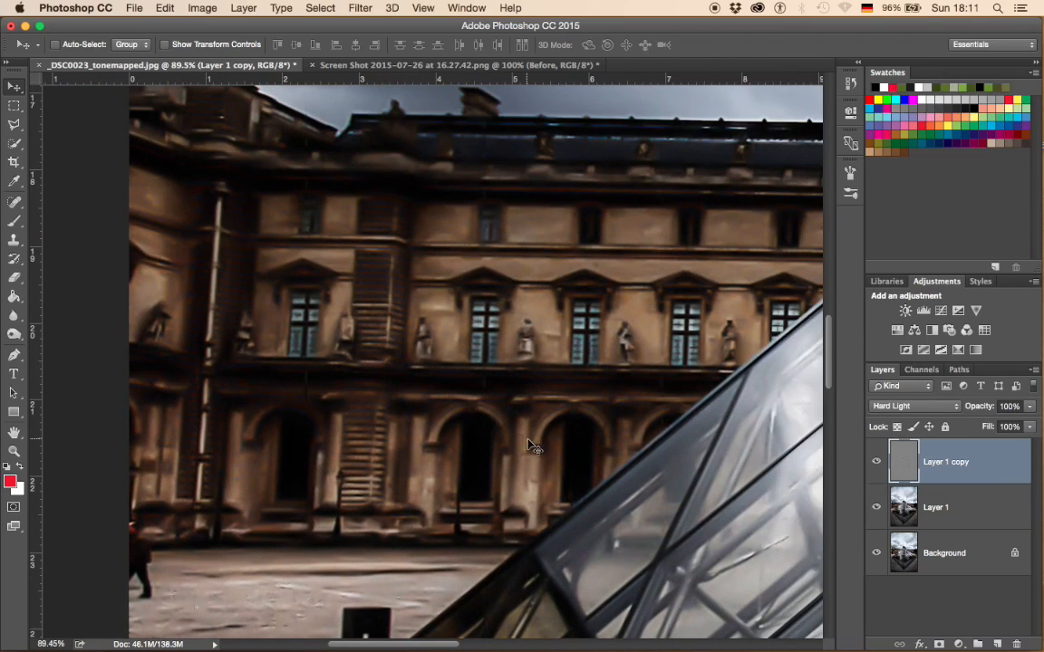
click(876, 461)
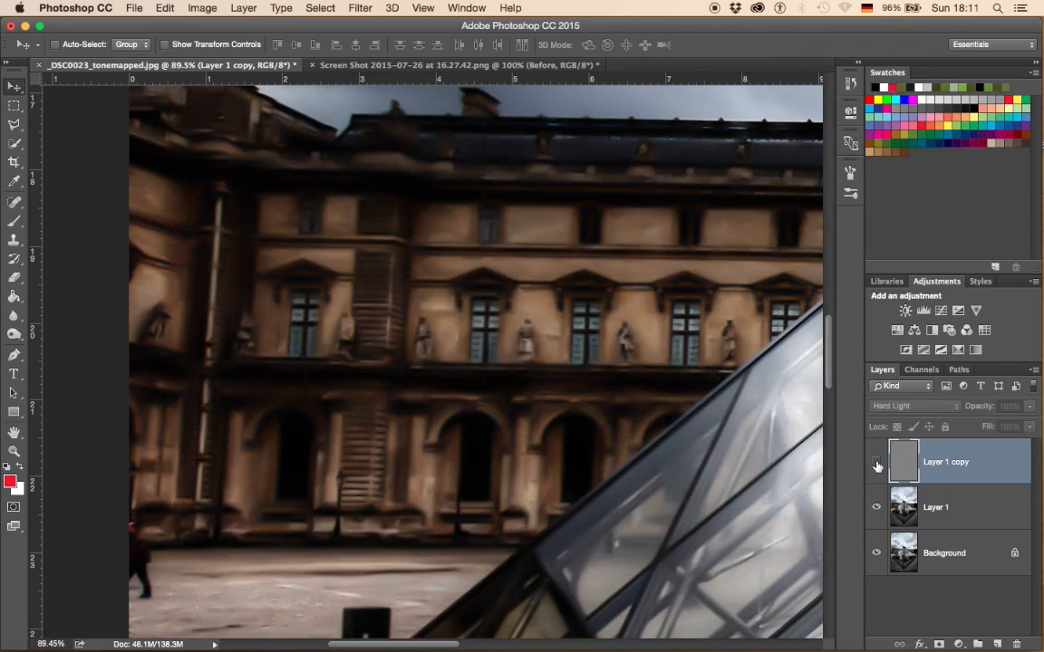
click(876, 461)
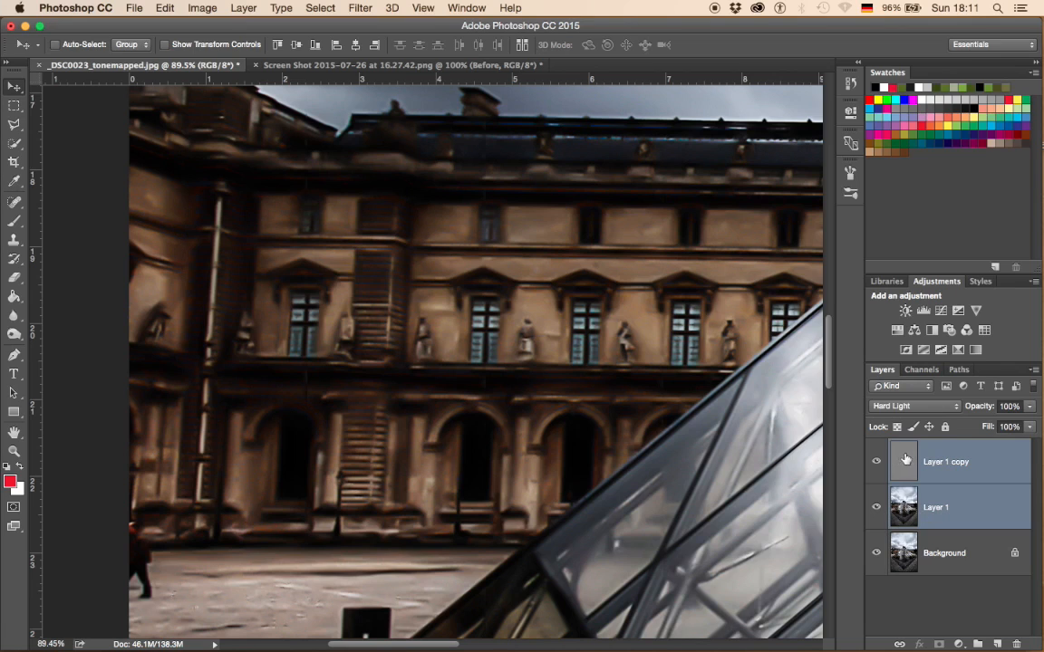
mouse_move(903, 459)
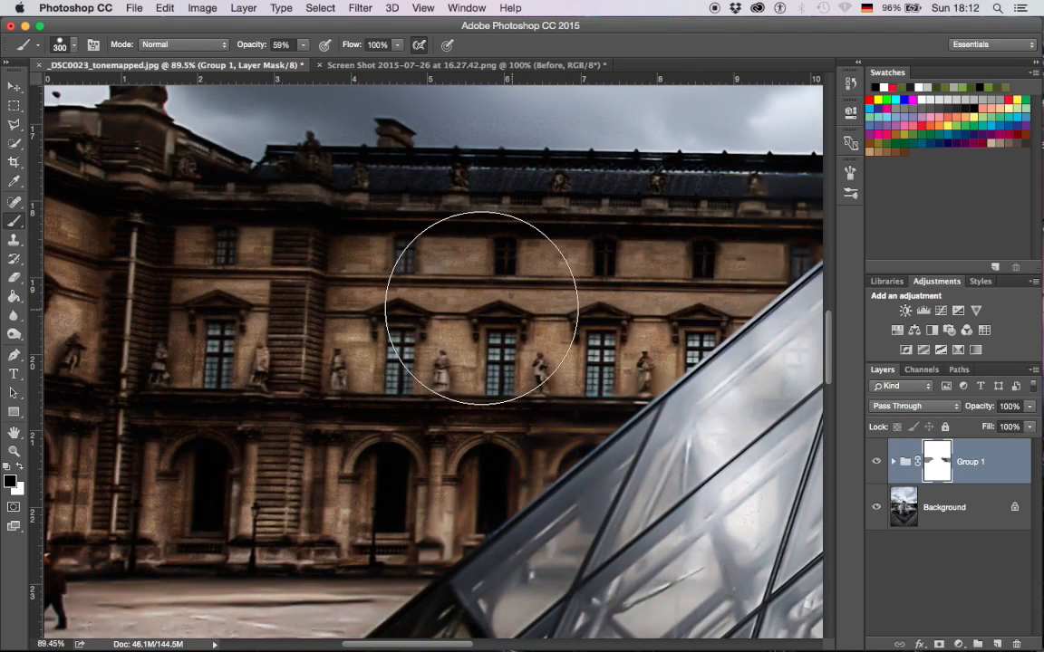
mouse_move(116, 517)
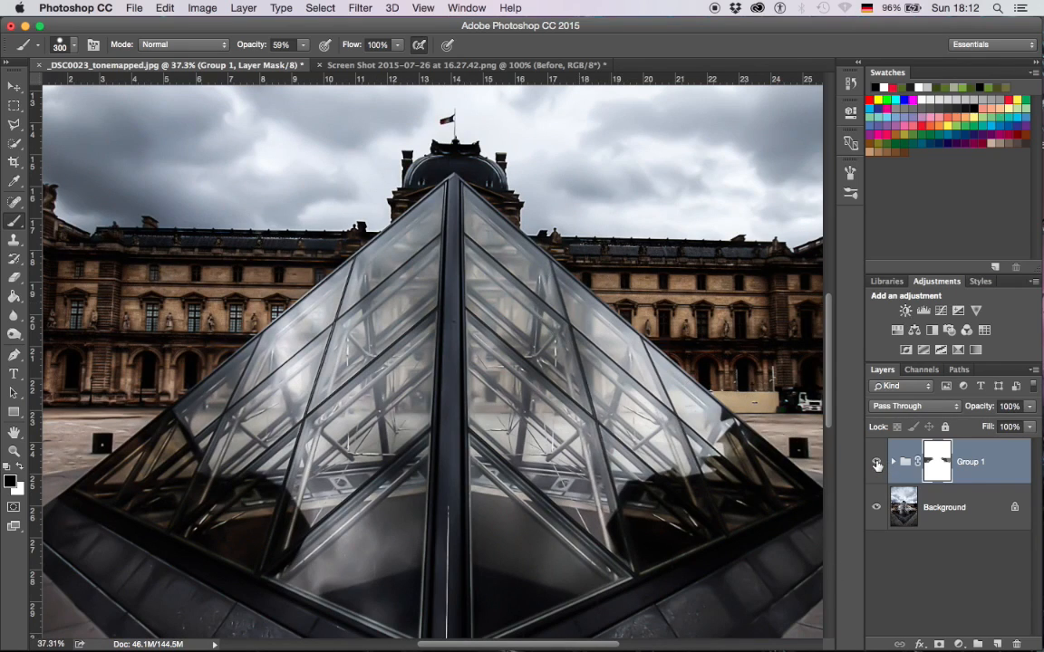
mouse_move(876, 462)
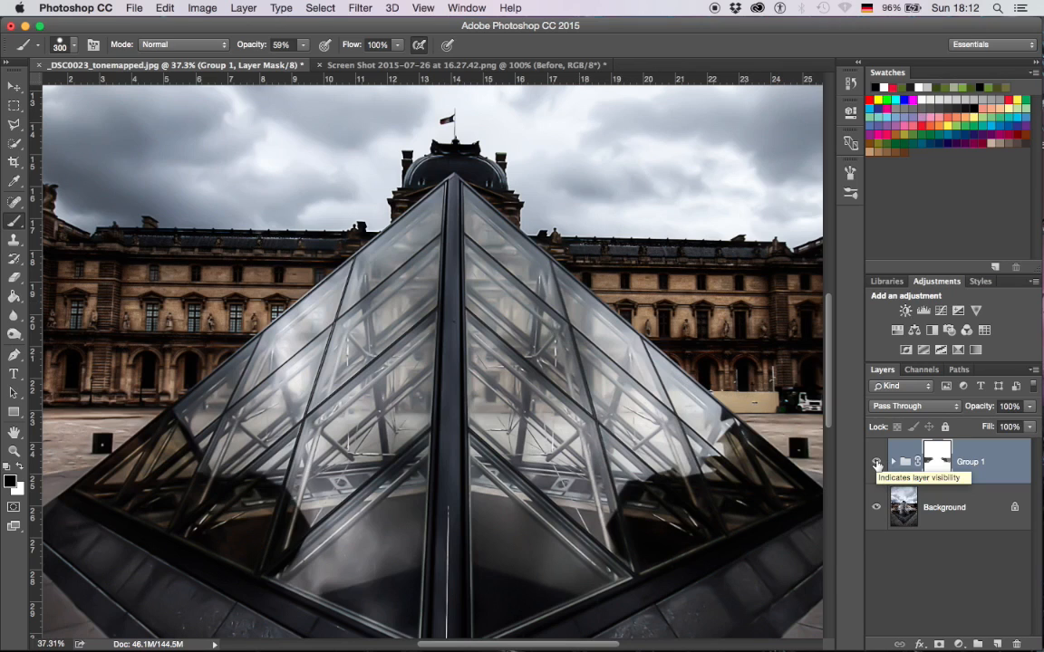